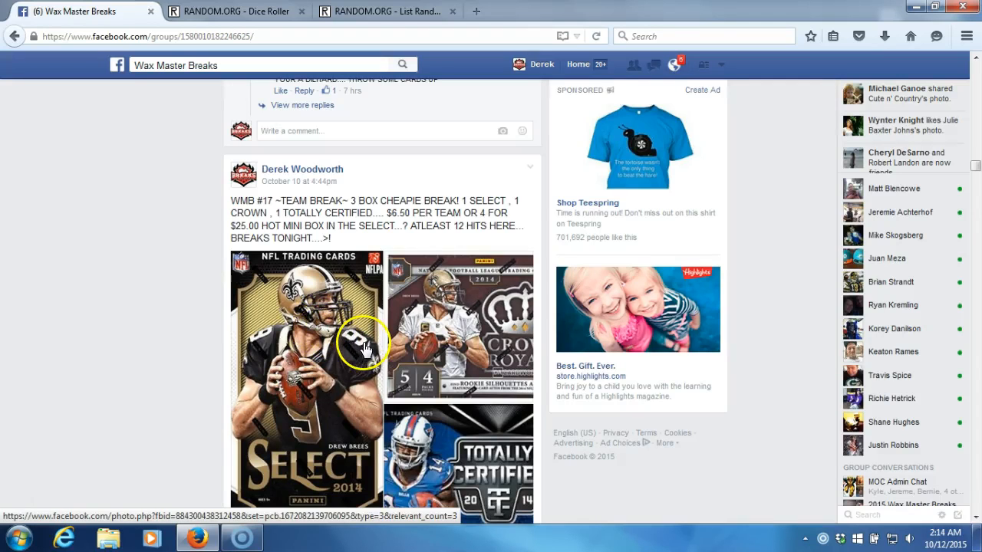
pyautogui.moveTo(345, 399)
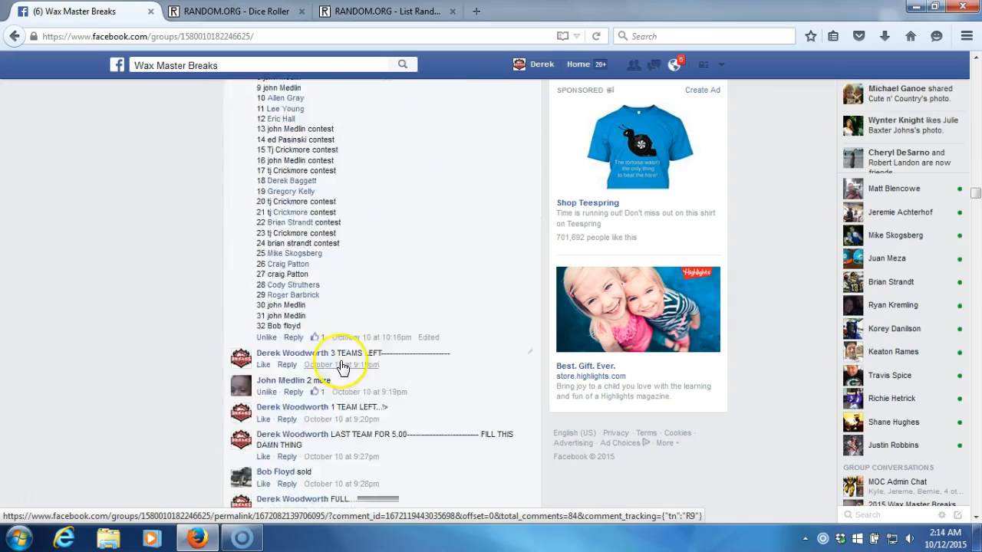
# Scroll the Wax Master Breaks feed and comment 'LIVE' under the team break post.
pyautogui.scroll(-3)
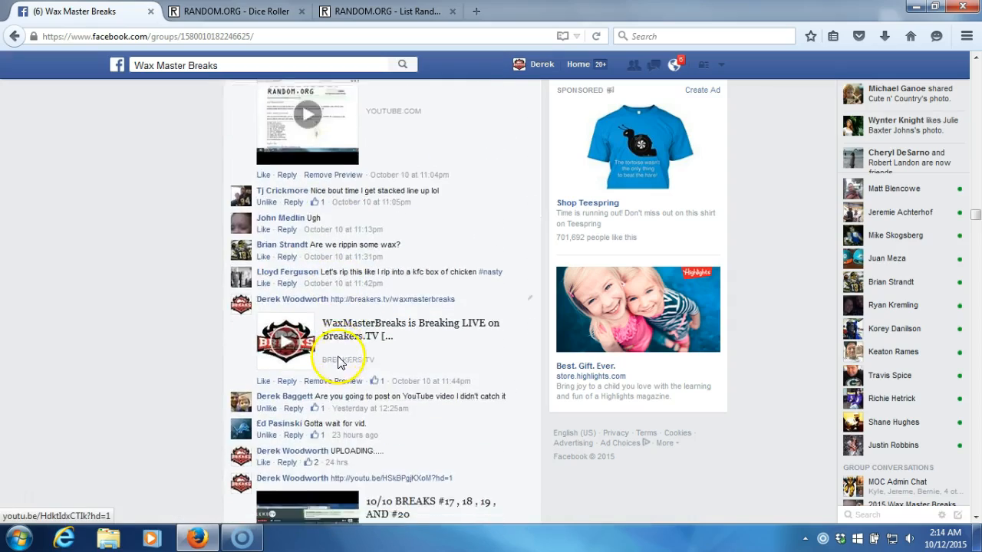
pyautogui.scroll(-3)
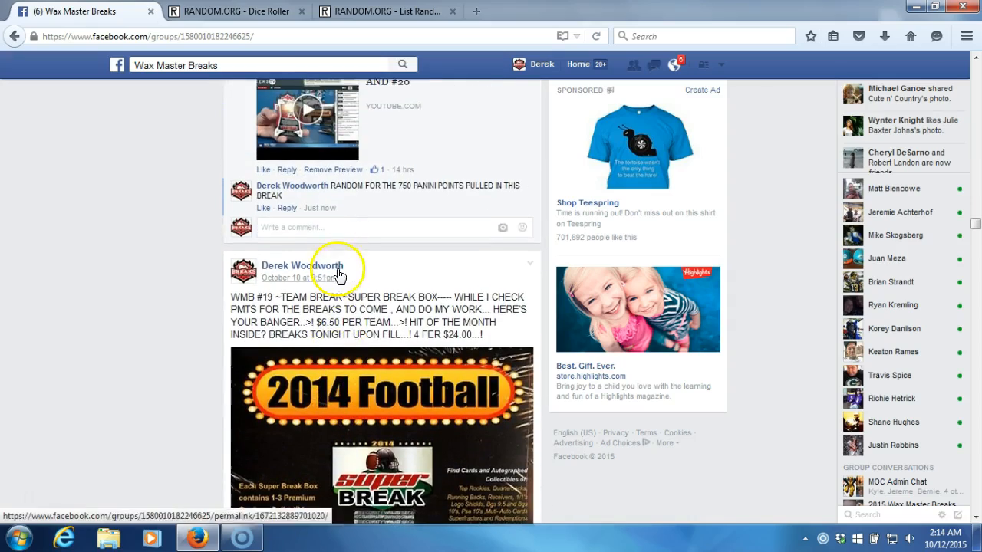
pyautogui.write('L')
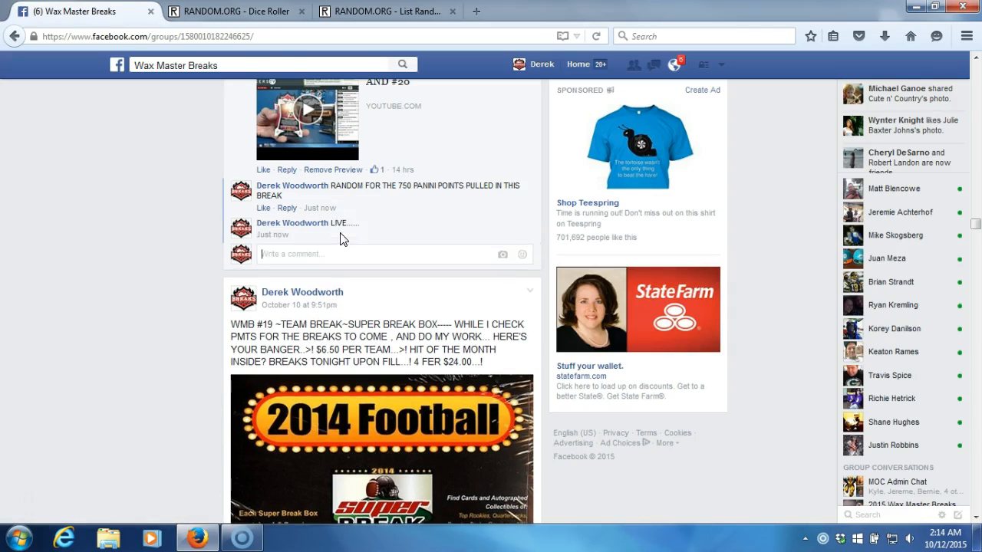
# Roll two virtual dice (a three and a five), then return to the contestant List Randomizer.
pyautogui.click(246, 11)
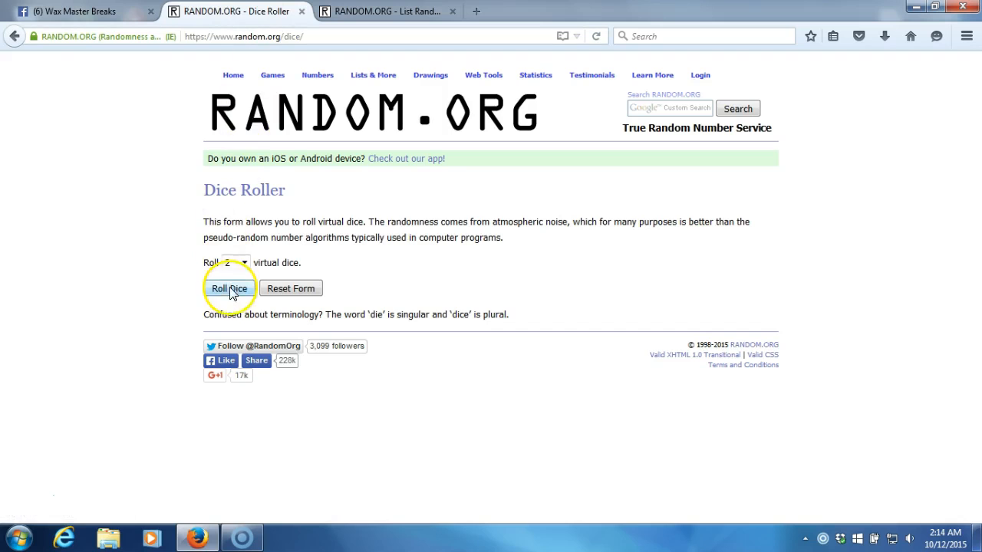
pyautogui.click(229, 289)
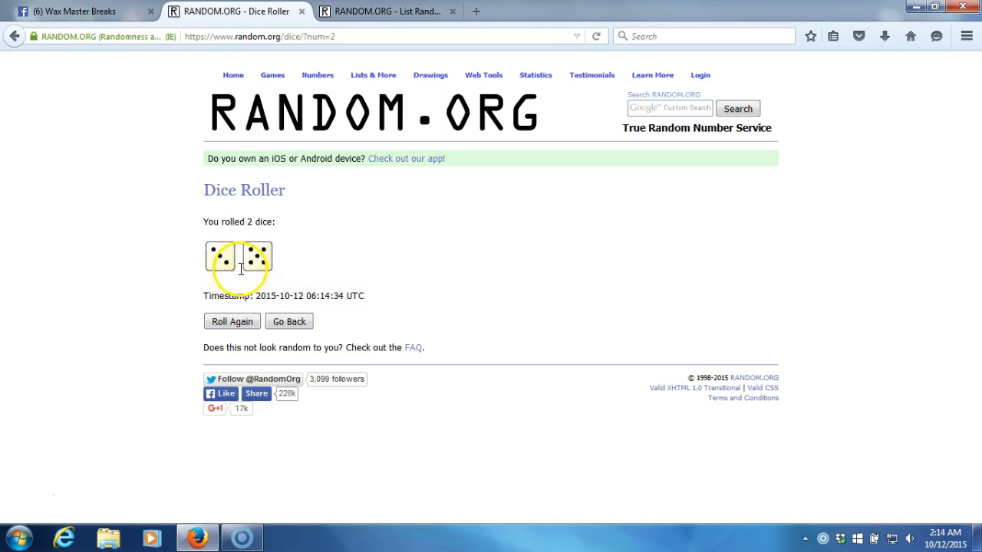
pyautogui.click(399, 12)
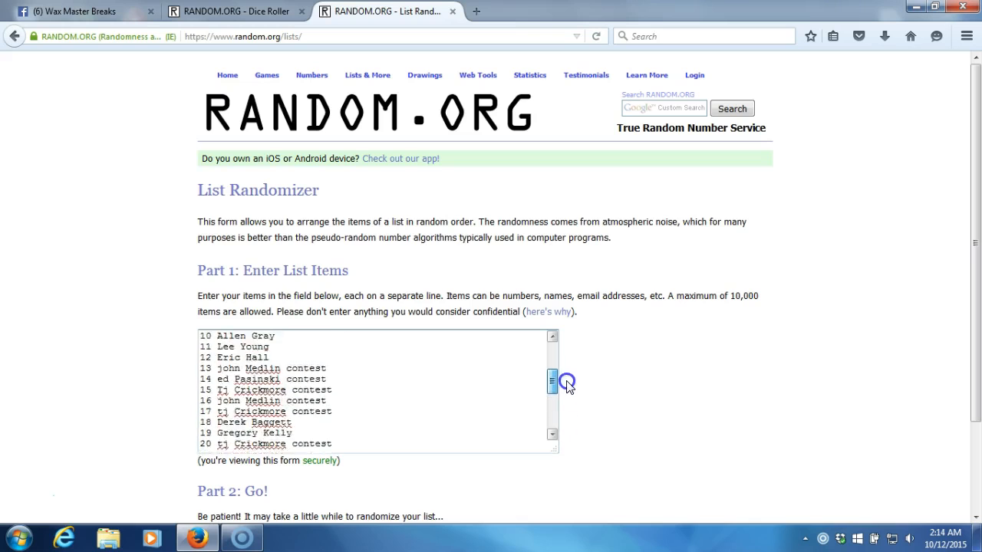
pyautogui.click(941, 535)
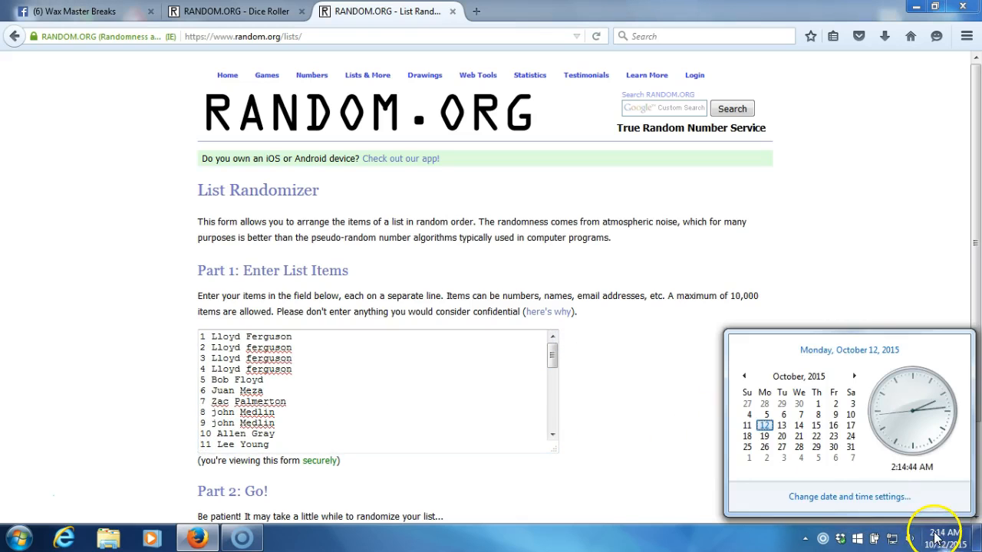
pyautogui.moveTo(663, 412)
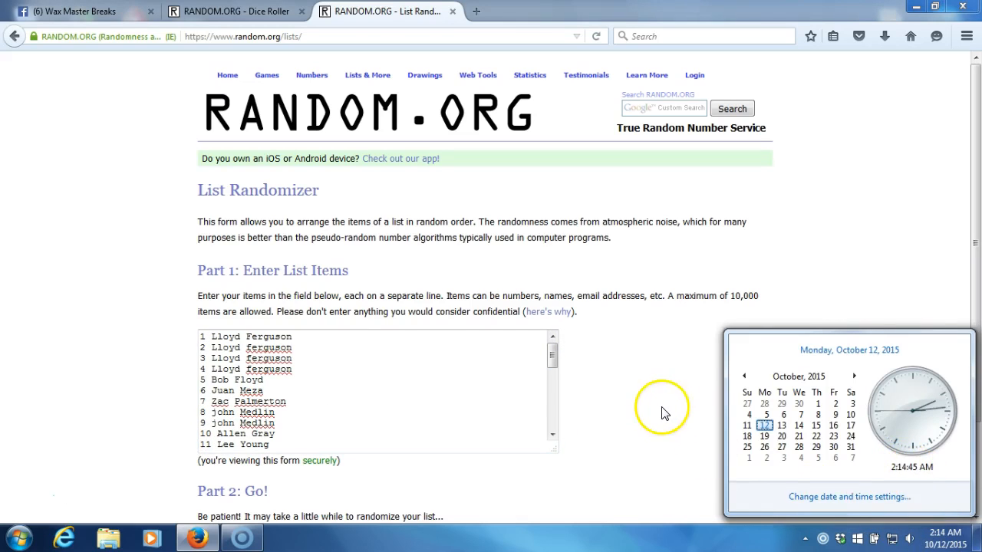
pyautogui.scroll(-3)
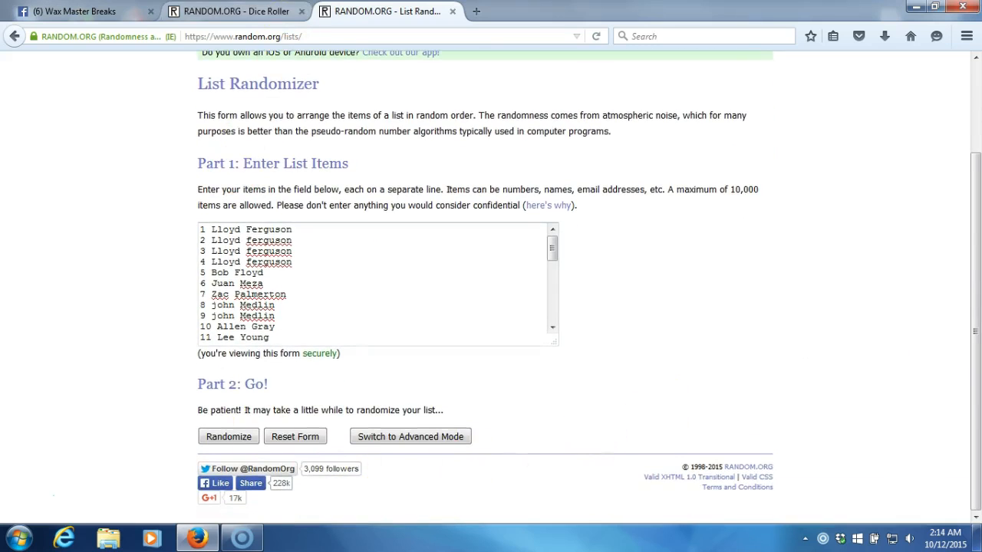
pyautogui.moveTo(325, 299)
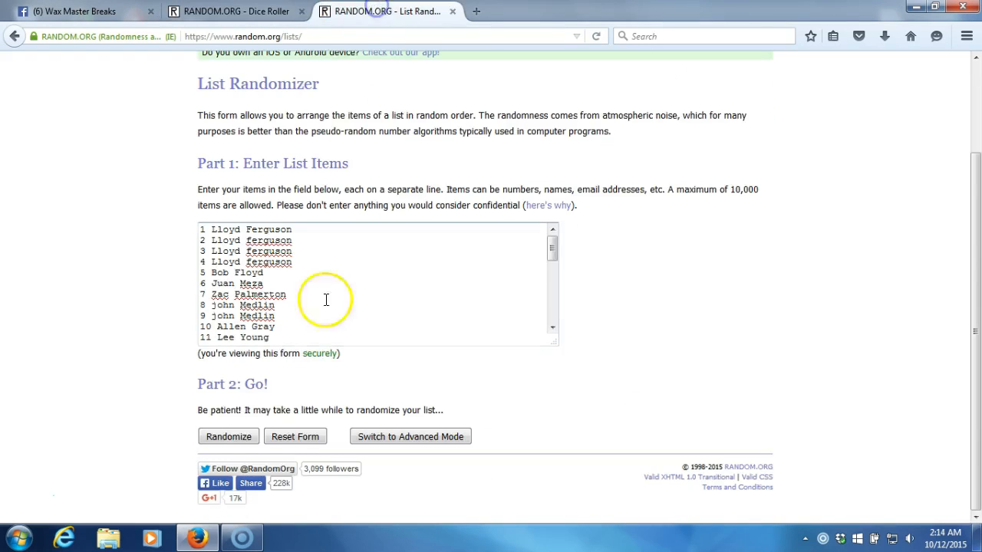
# Randomize the 32-name contestant list, then repeat with Again! until seven shuffles.
pyautogui.click(228, 437)
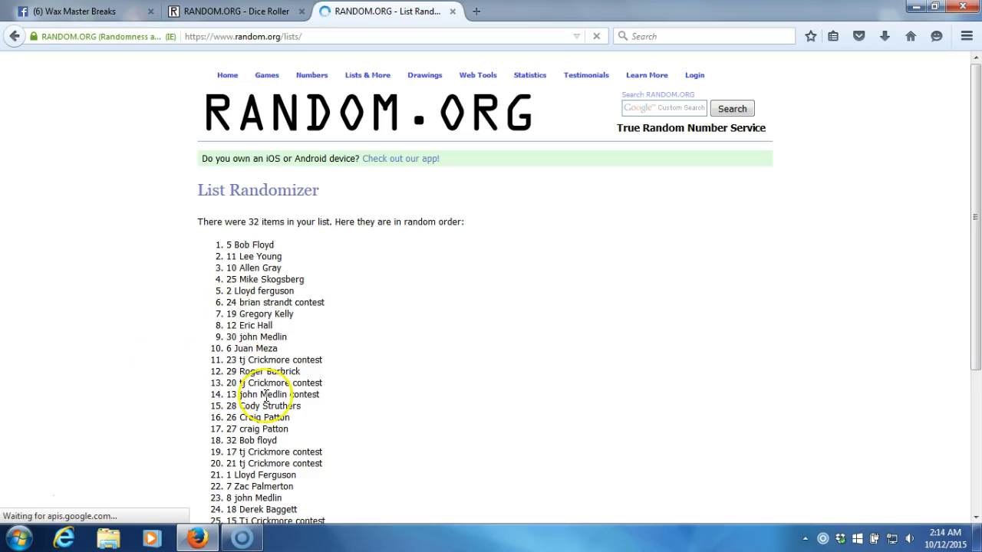
pyautogui.scroll(-3)
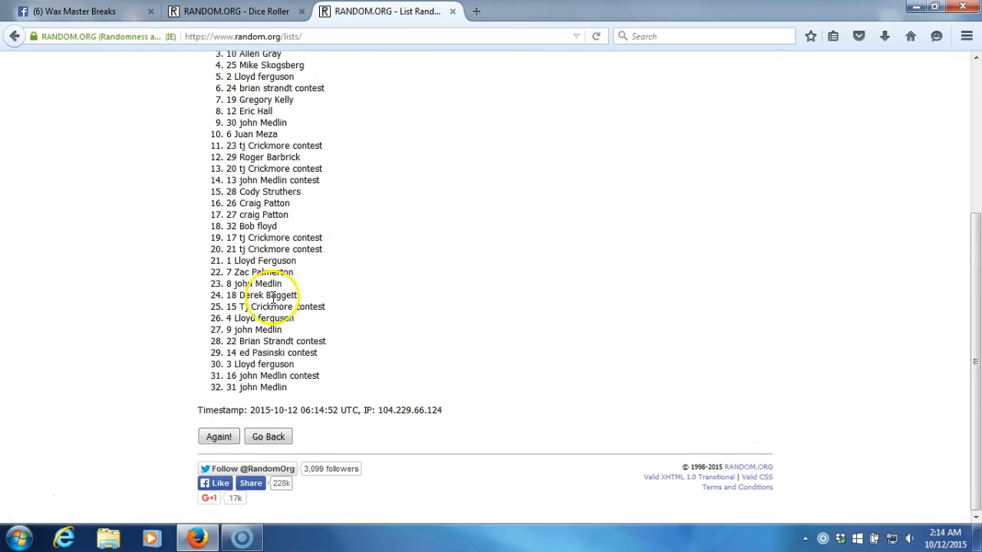
pyautogui.click(218, 436)
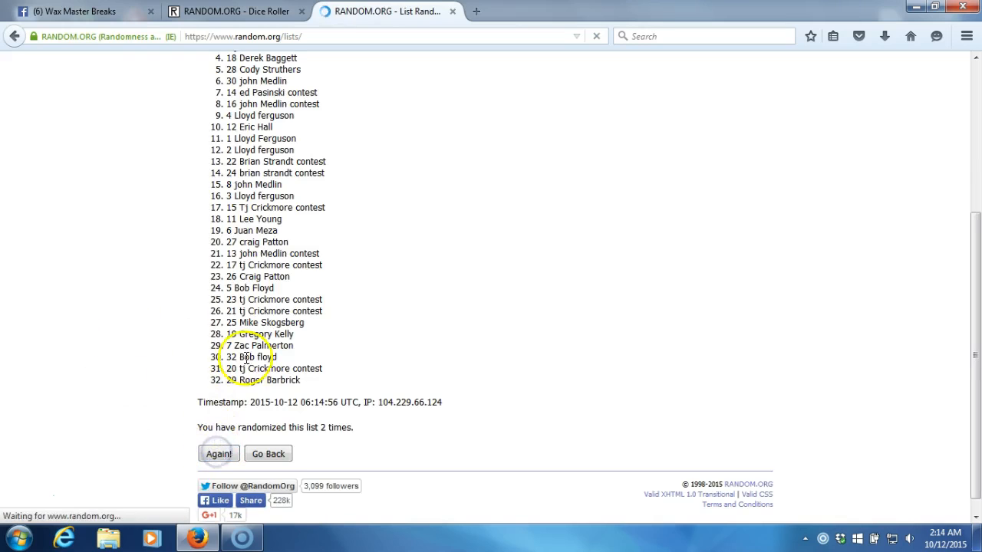
pyautogui.click(219, 453)
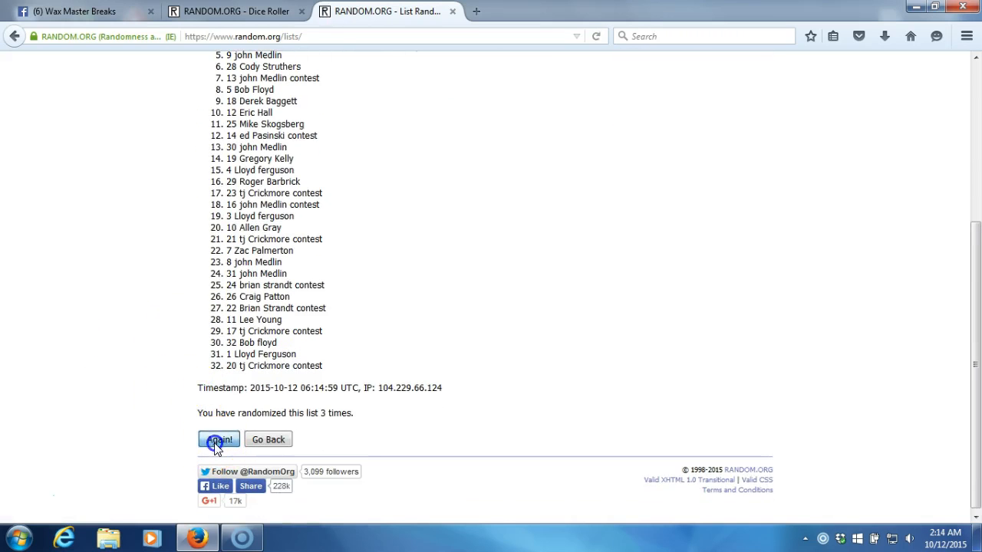
pyautogui.click(218, 438)
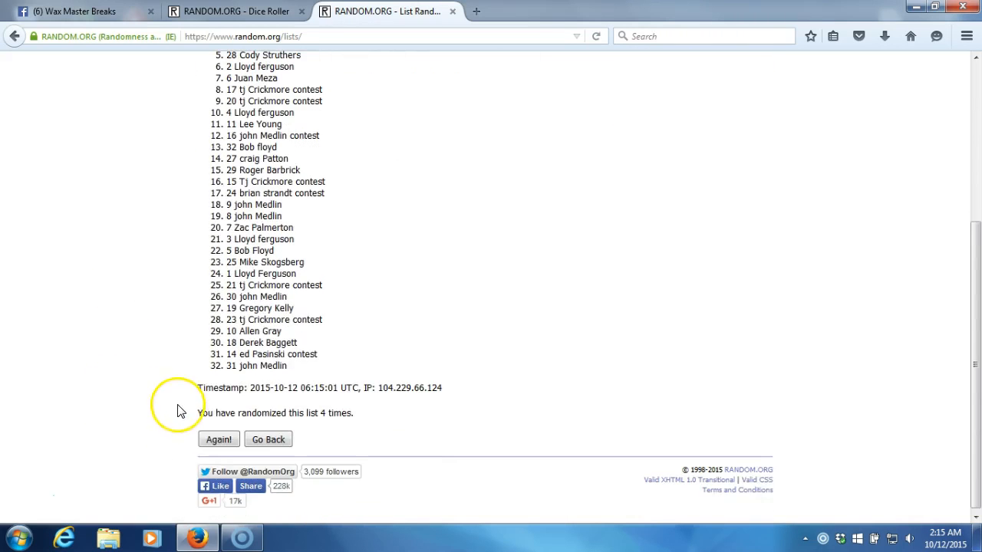
pyautogui.click(217, 439)
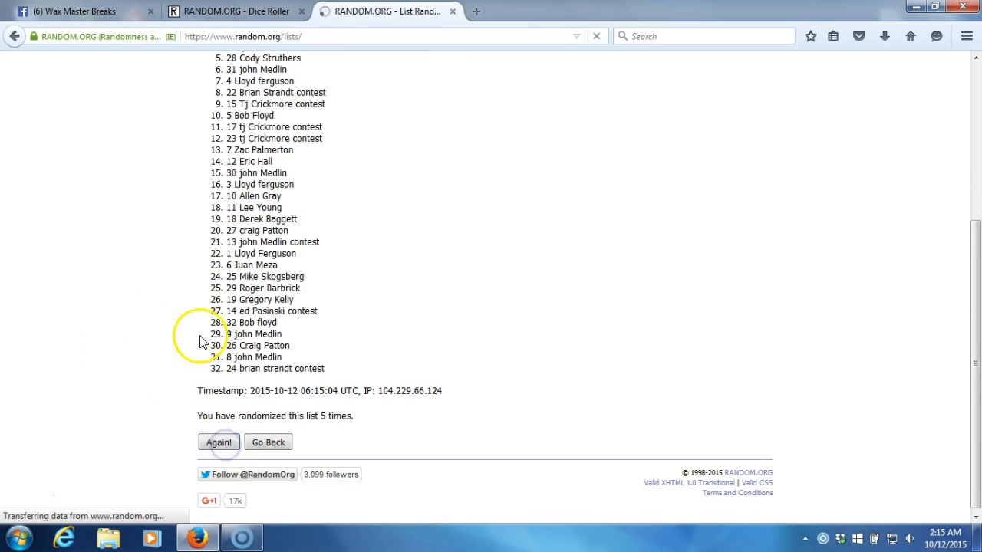
pyautogui.click(219, 442)
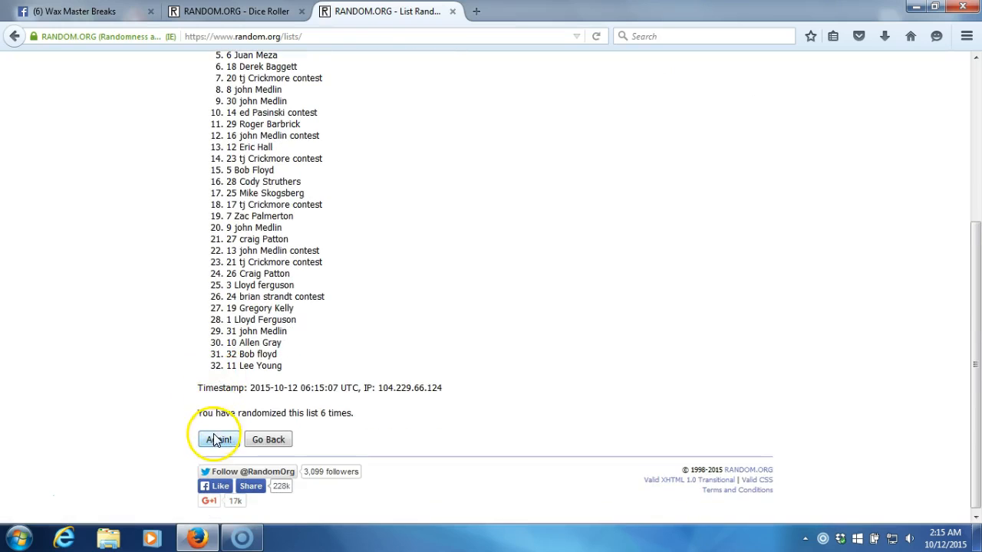
pyautogui.click(218, 440)
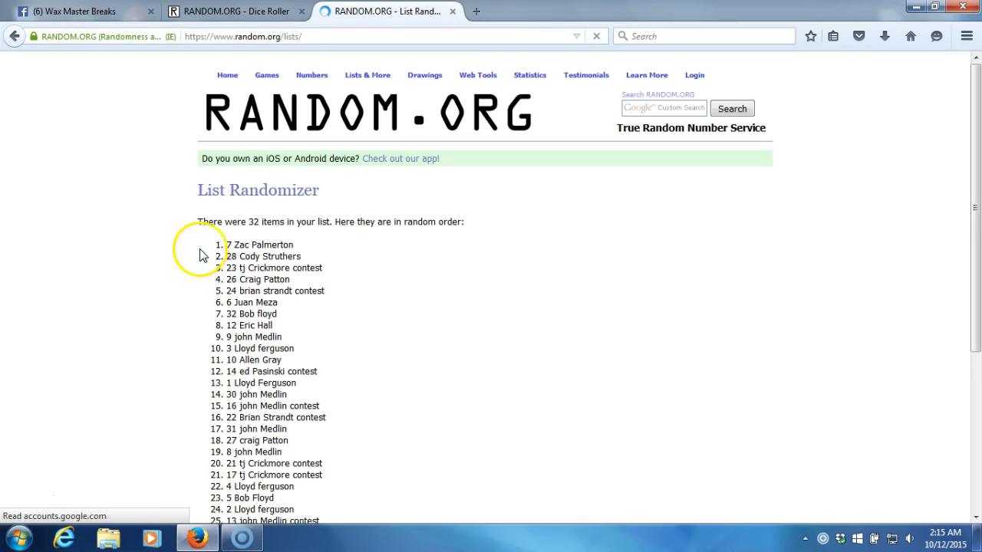
pyautogui.scroll(-3)
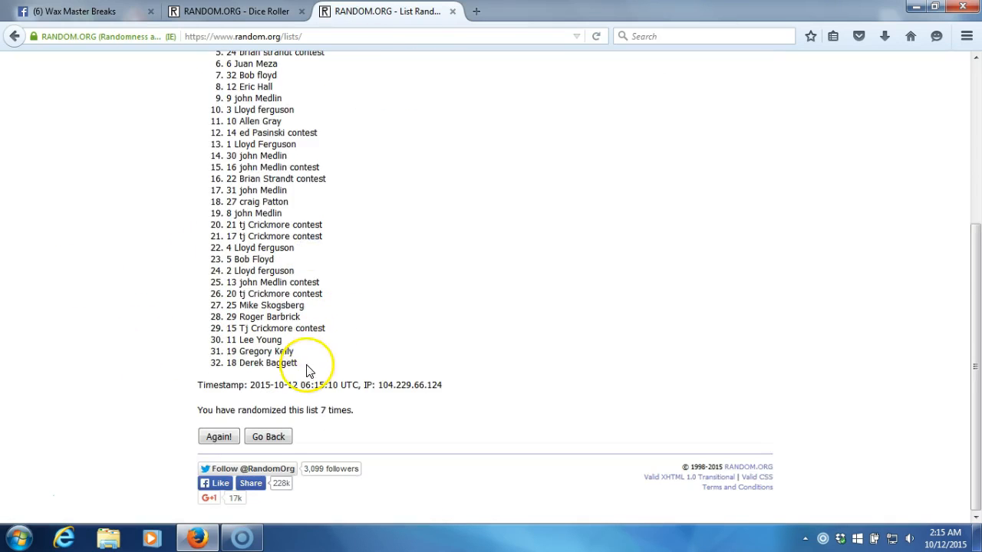
pyautogui.doubleClick(260, 362)
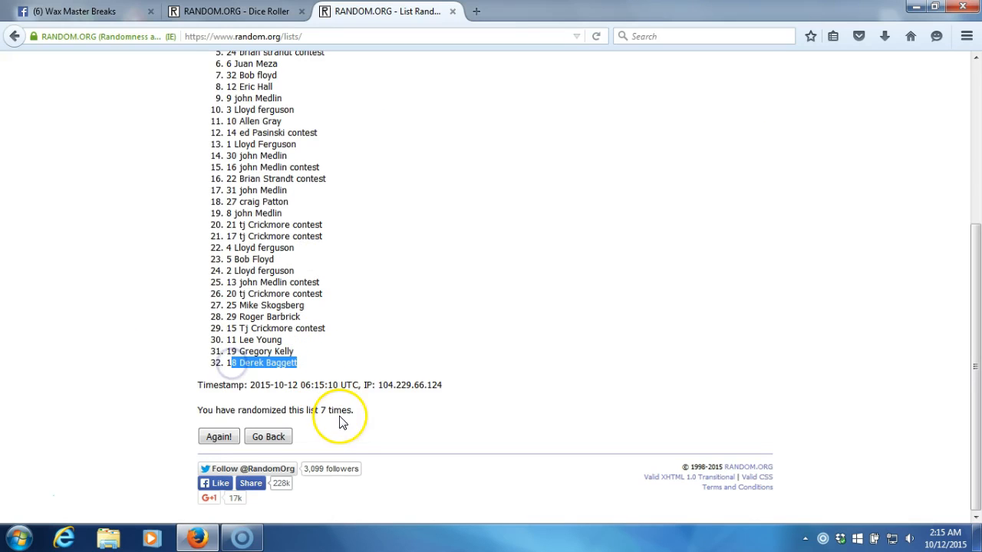
pyautogui.click(237, 11)
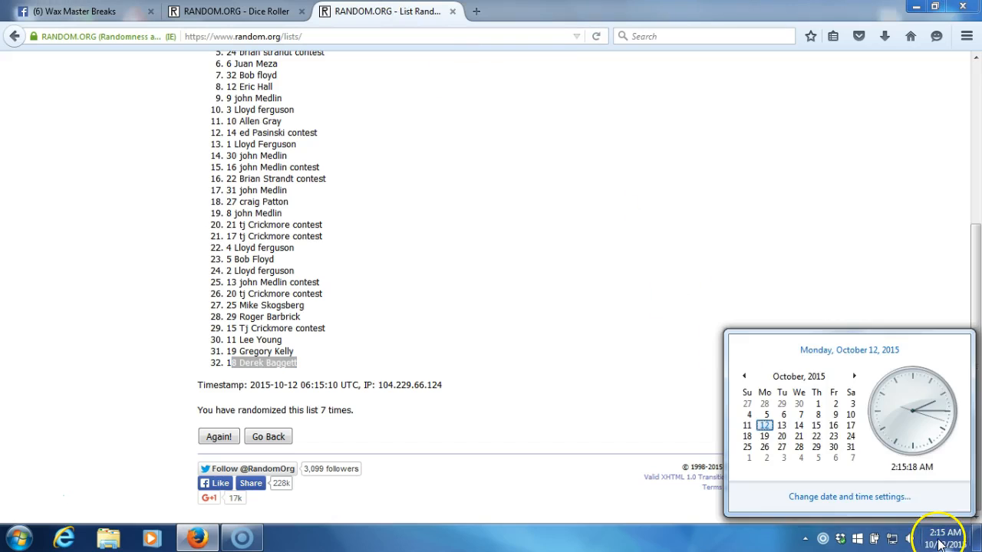
pyautogui.moveTo(671, 345)
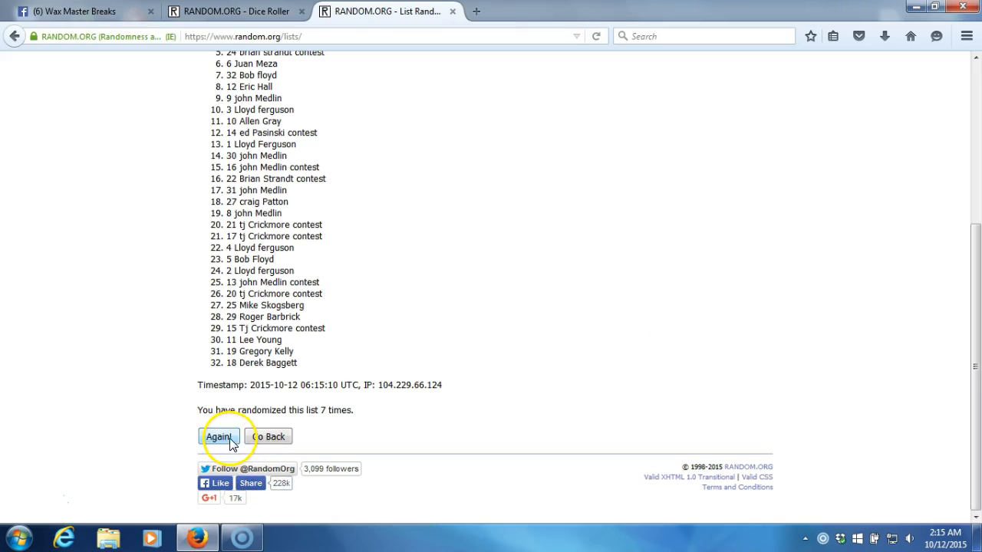
pyautogui.click(221, 436)
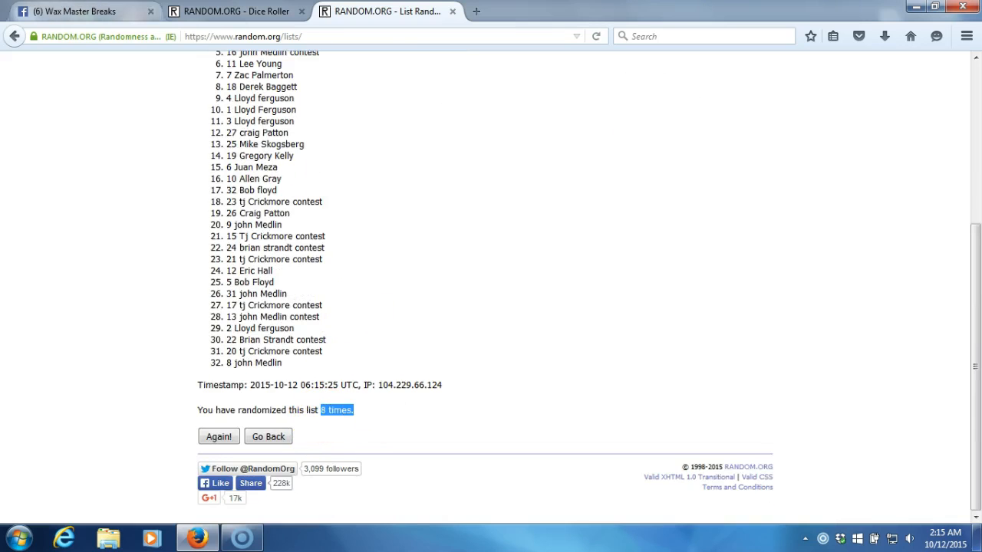
pyautogui.click(237, 11)
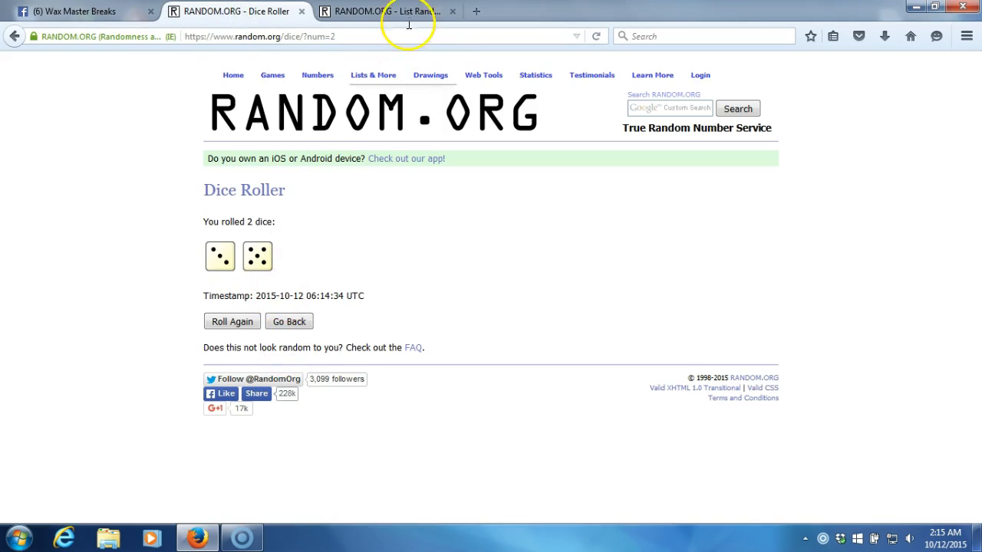
pyautogui.click(387, 11)
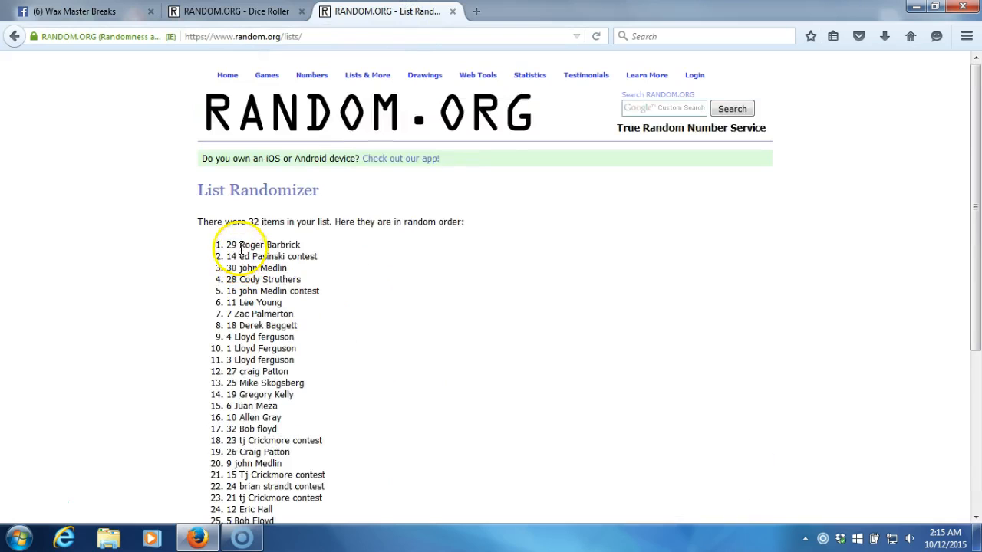
pyautogui.doubleClick(251, 244)
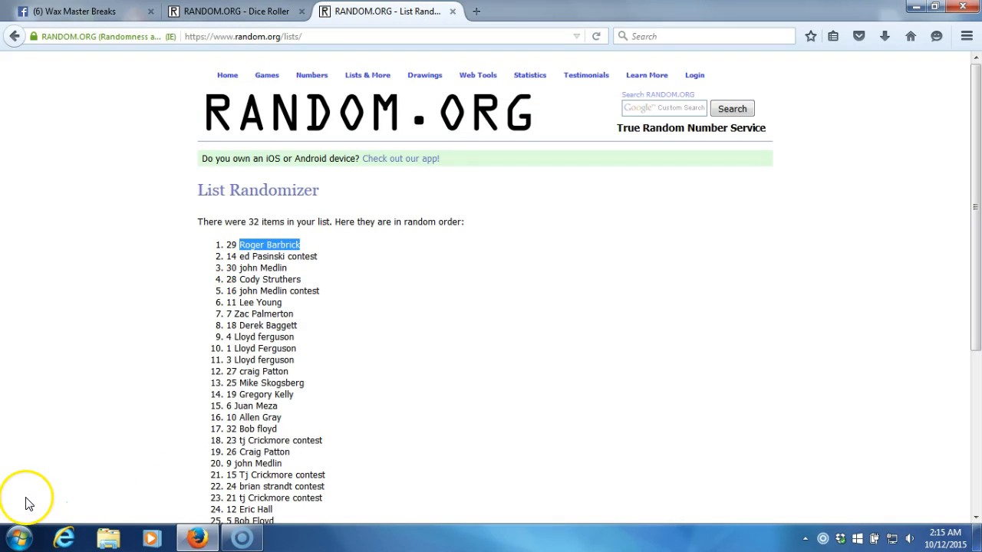